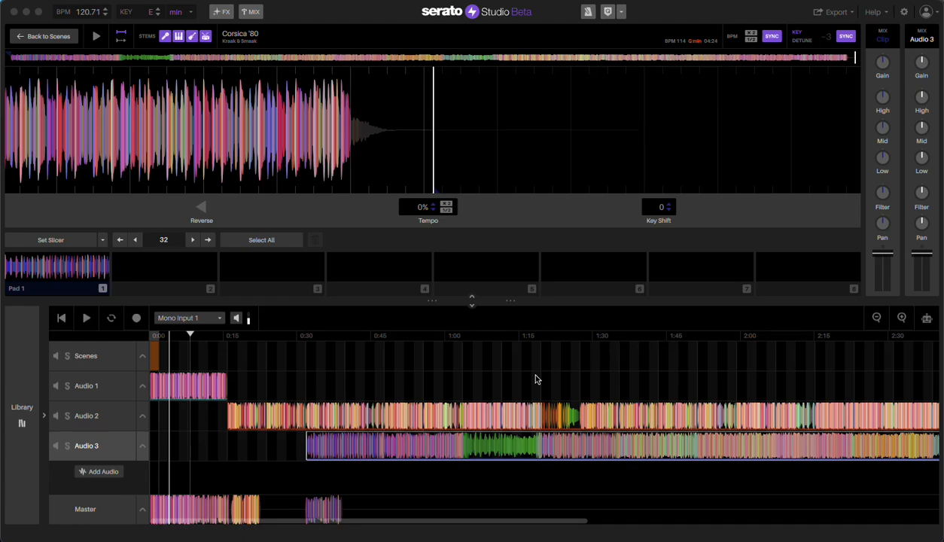
pyautogui.moveTo(538, 444)
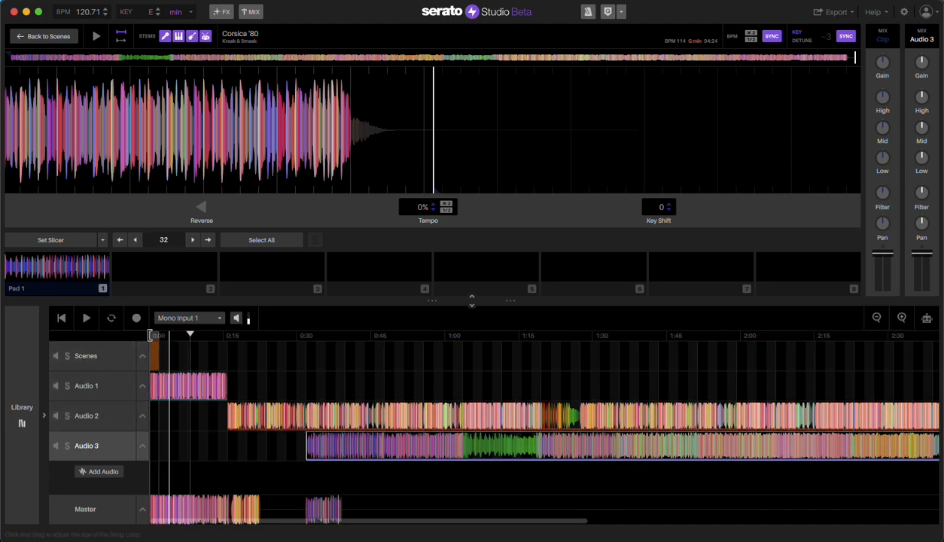
# - Show volume automation lanes on every track, with the timeline zoomed out to about five minutes
pyautogui.click(175, 335)
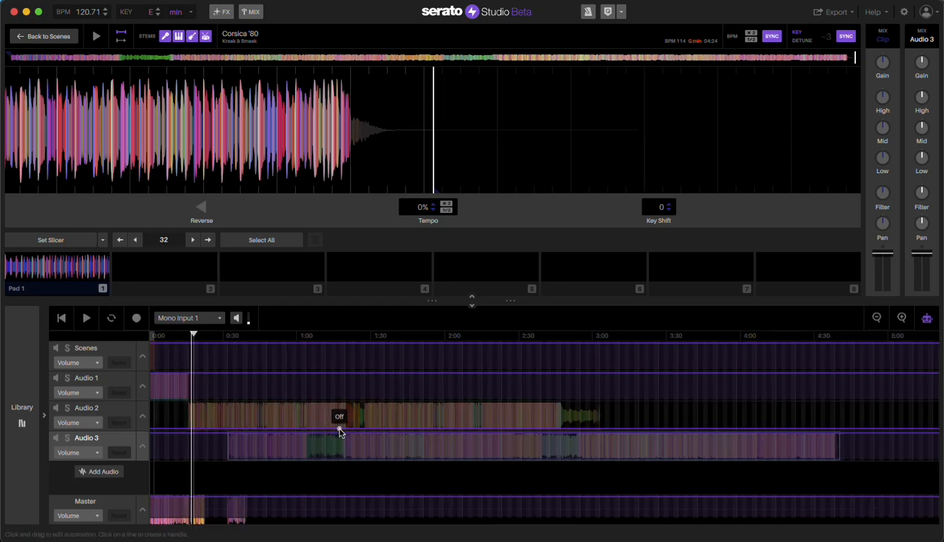
# - Hide the automation lanes, set the Song Anchor on the timeline ruler, and zoom in
pyautogui.click(339, 417)
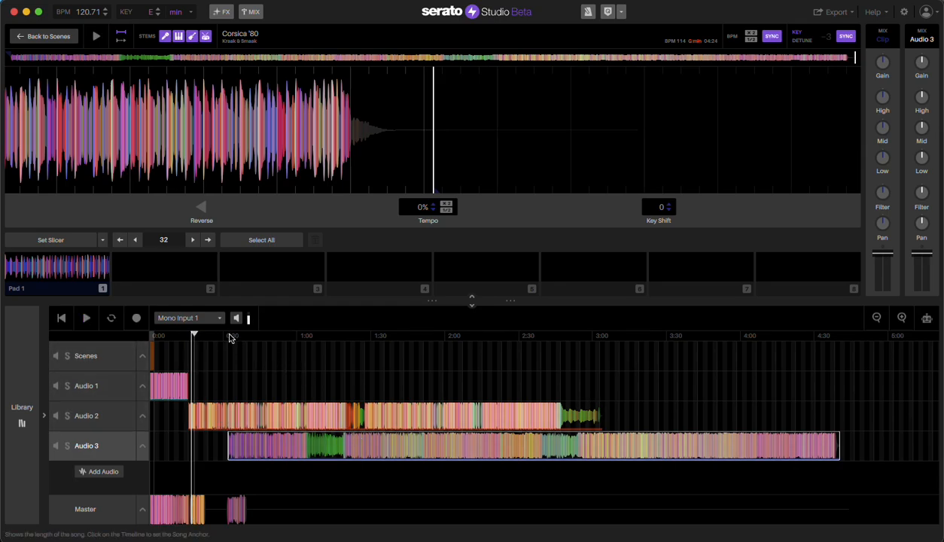
pyautogui.click(232, 335)
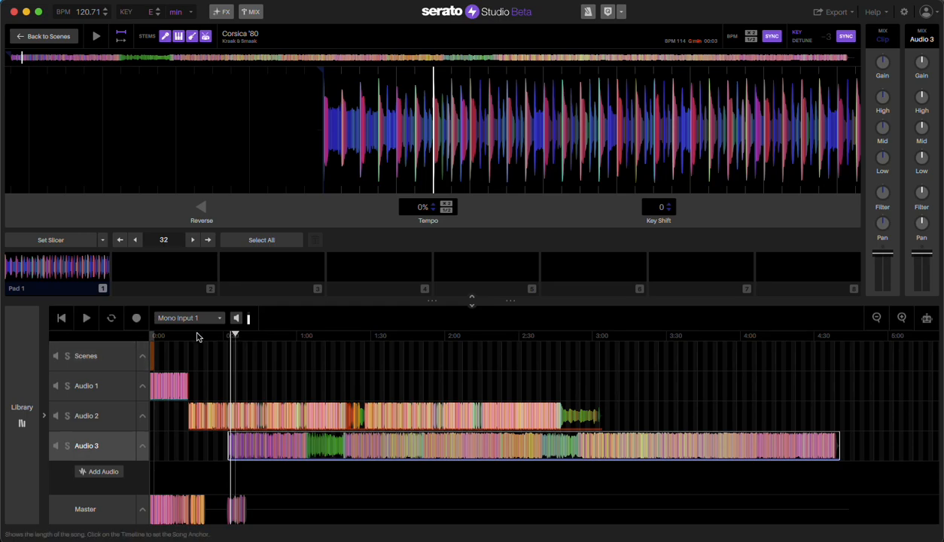
pyautogui.click(902, 317)
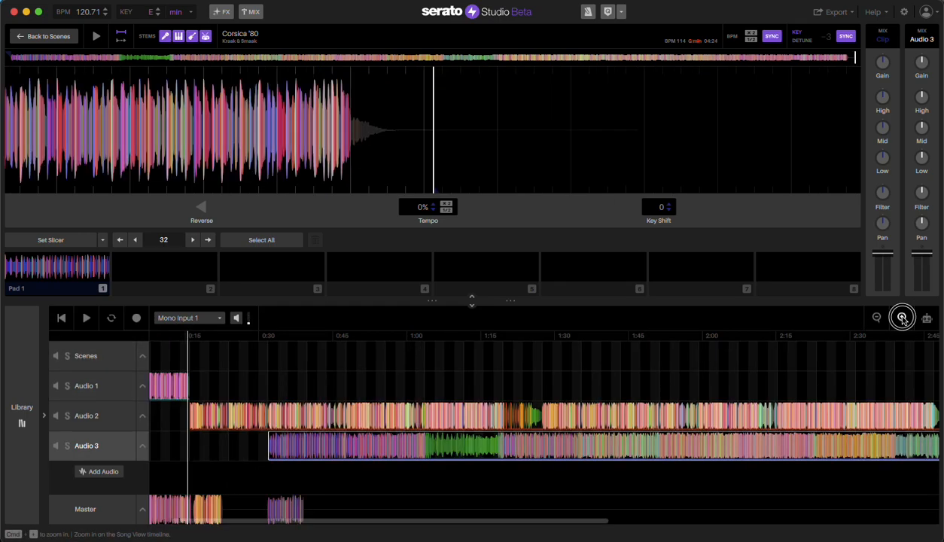
# - Zoom further into the song's opening, select Audio 2, and turn automation editing on
pyautogui.click(902, 317)
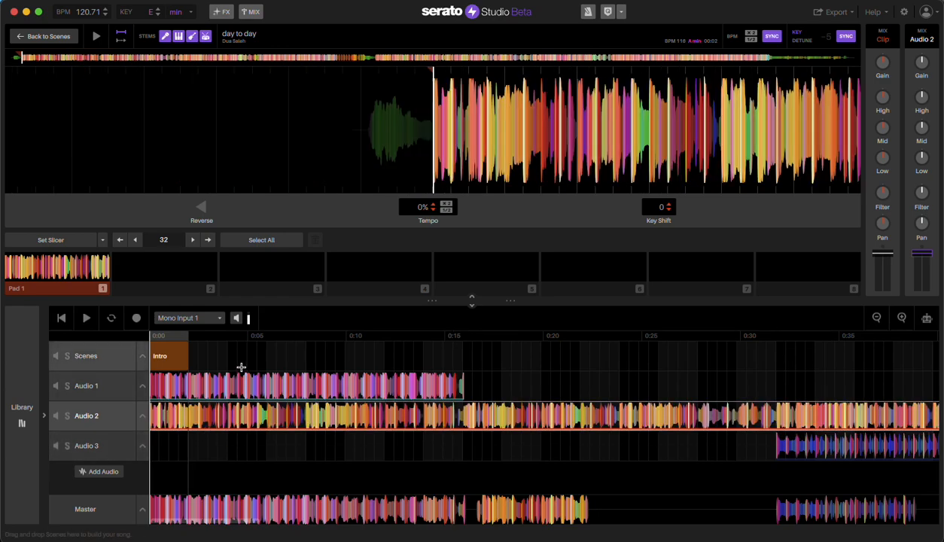
pyautogui.click(86, 318)
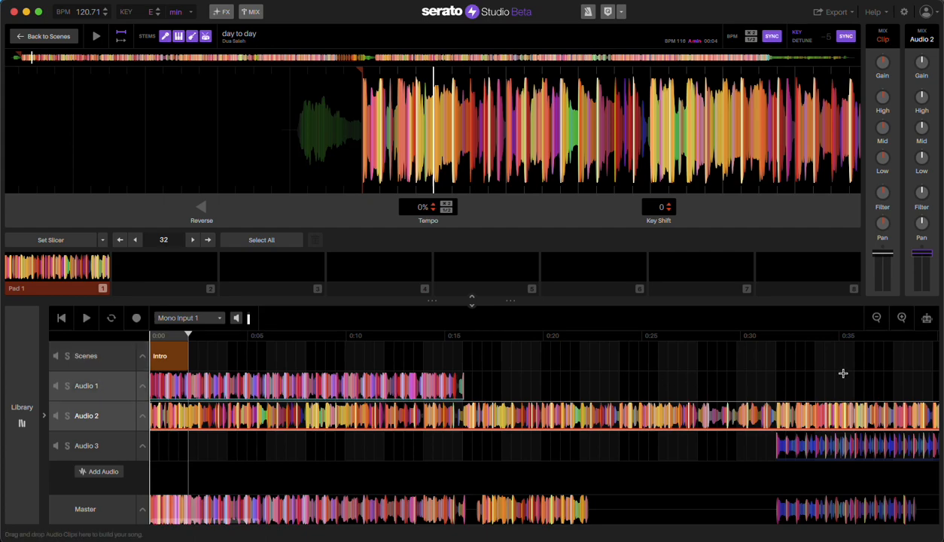
pyautogui.click(926, 318)
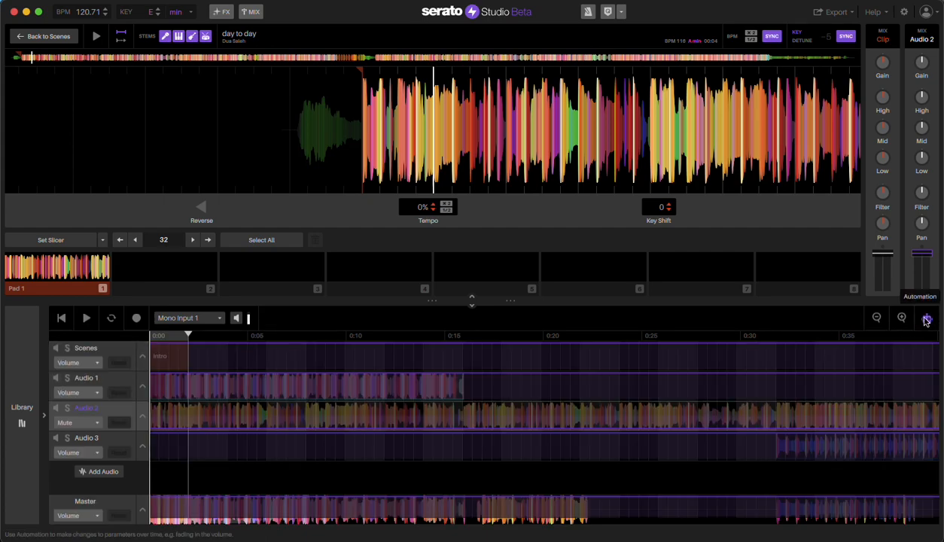
# - Show Audio 2's Volume lane, ramp it to 0 dB at 0:16, and lower Audio 1's volume
pyautogui.click(78, 422)
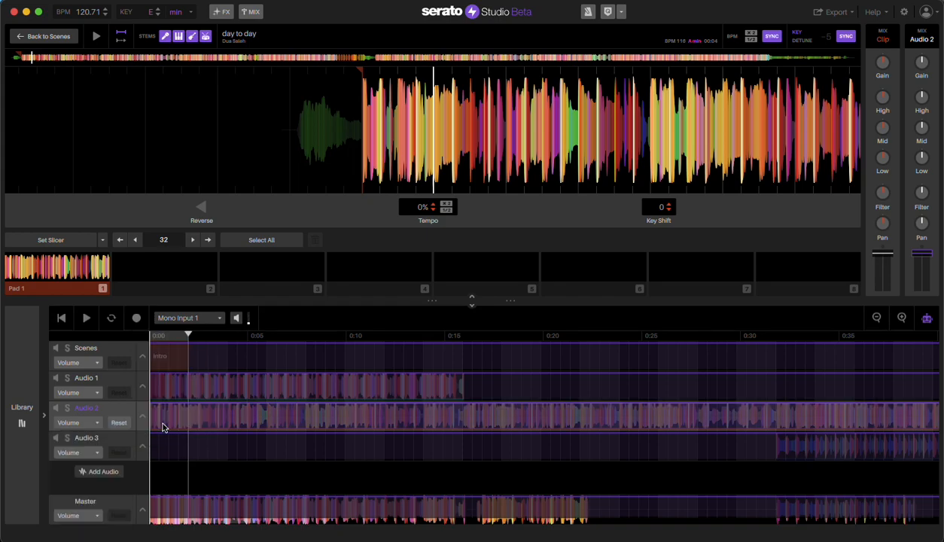
pyautogui.moveTo(462, 405)
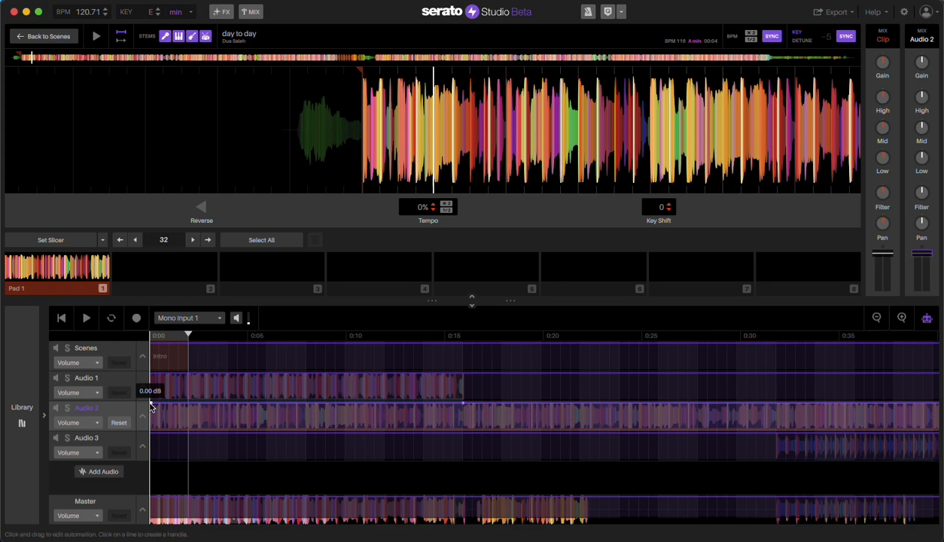
pyautogui.moveTo(463, 407)
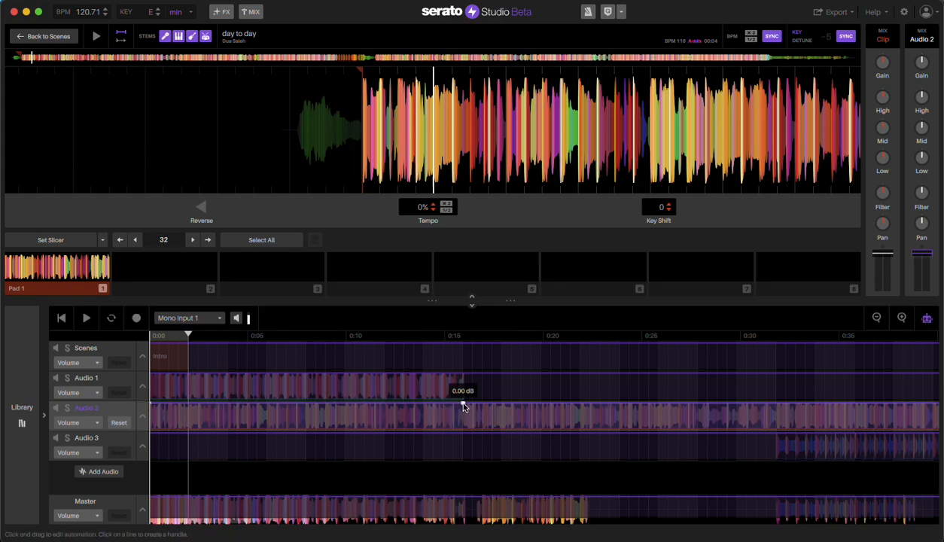
pyautogui.moveTo(463, 406); pyautogui.dragTo(153, 433)
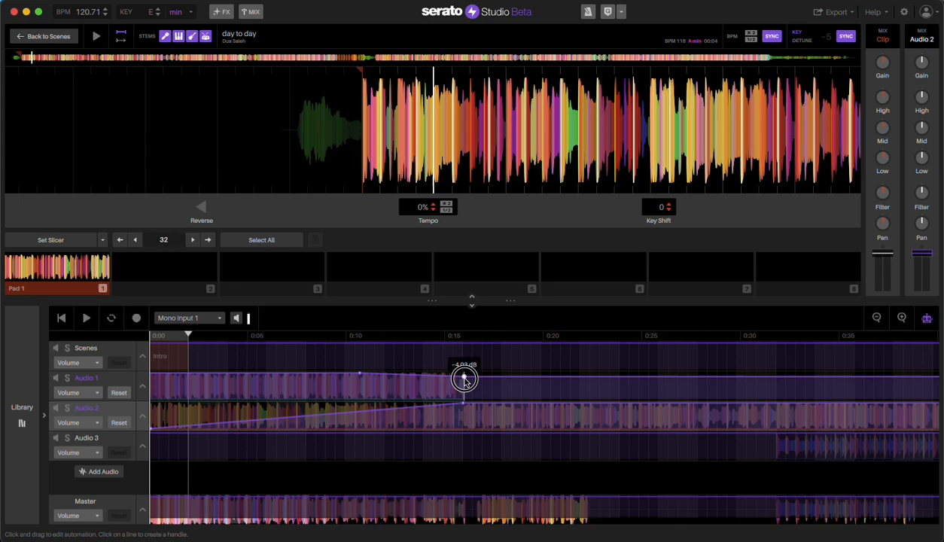
pyautogui.moveTo(463, 380); pyautogui.dragTo(463, 380)
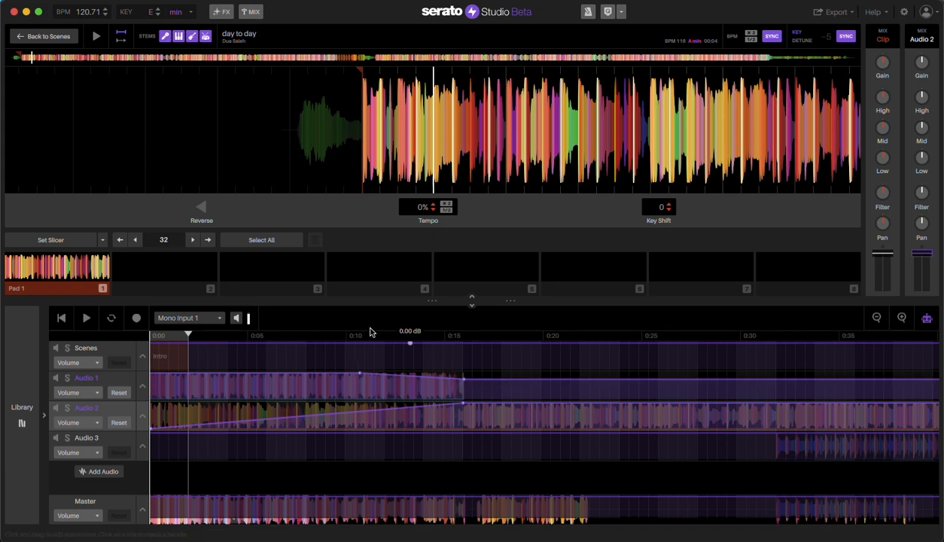
# - Pull Audio 1's fade end point lower and add a bend point near 0:10 to Audio 2's fade-in
pyautogui.click(462, 401)
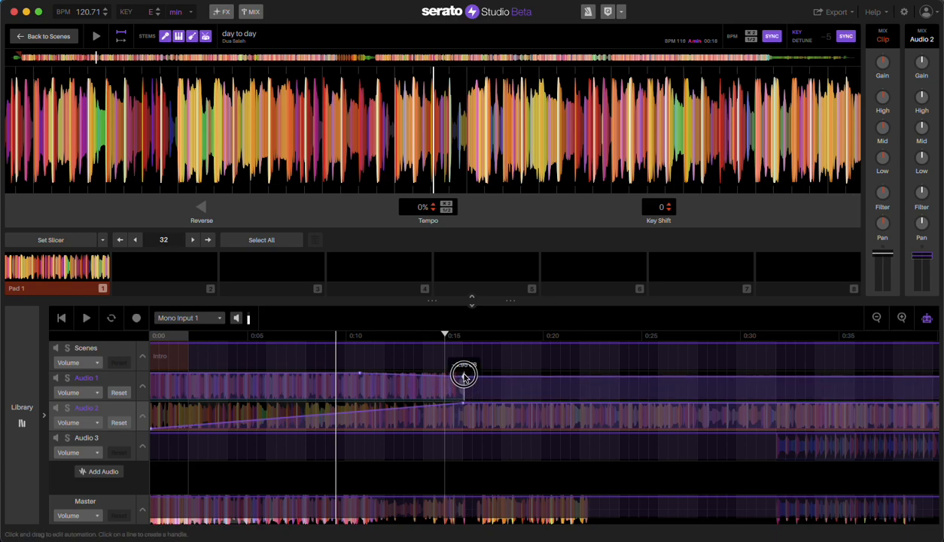
pyautogui.moveTo(463, 374); pyautogui.dragTo(463, 380)
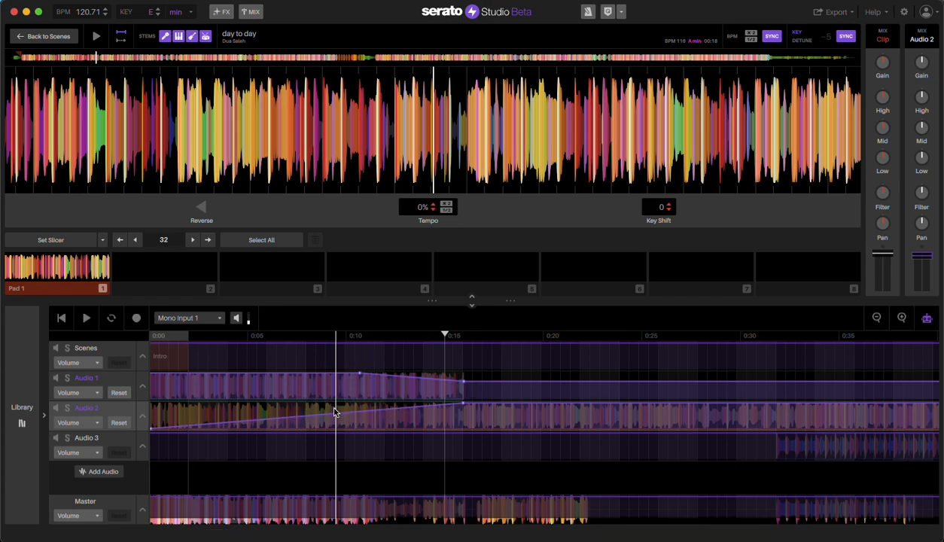
pyautogui.moveTo(340, 340)
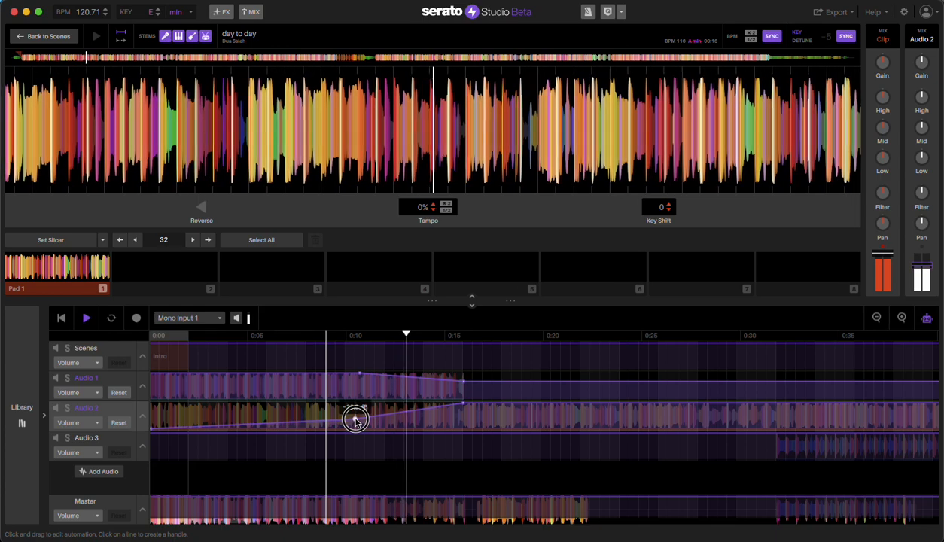
pyautogui.moveTo(356, 420); pyautogui.dragTo(426, 407)
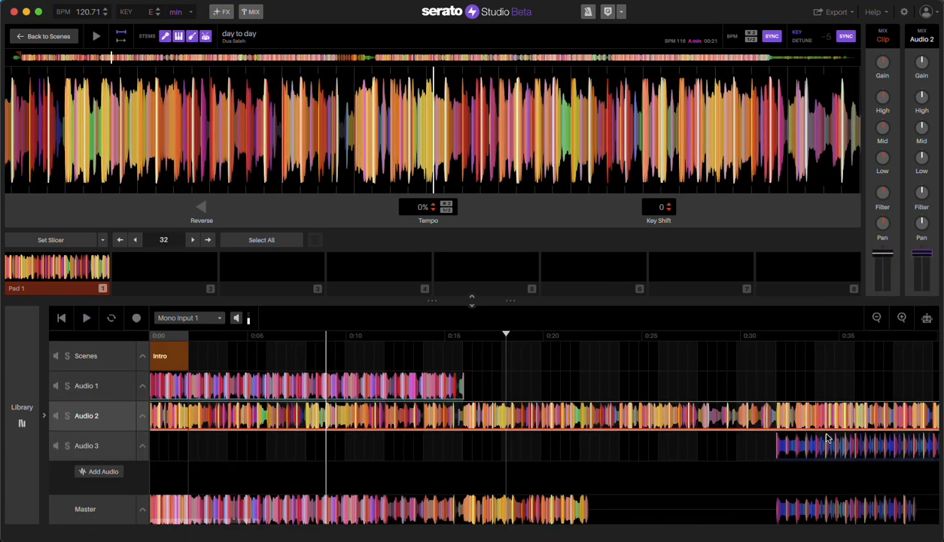
# - Re-enable automation, fade Audio 3 in from 0:16, and fade Audio 2 down near 0:25
pyautogui.click(527, 445)
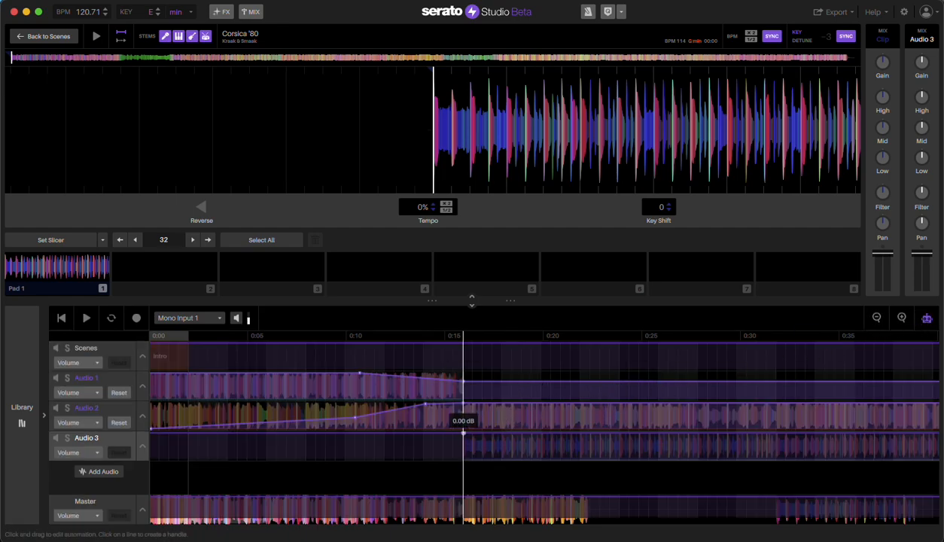
pyautogui.moveTo(708, 433)
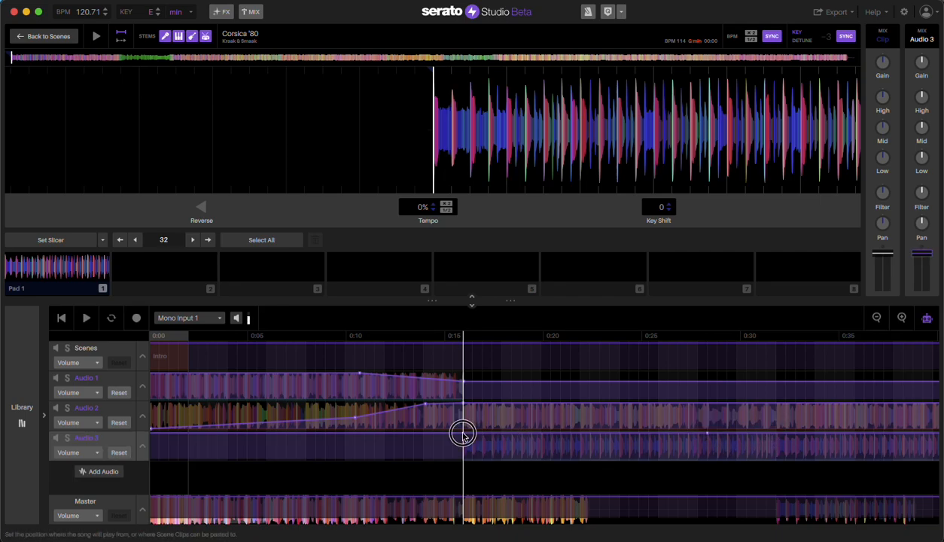
pyautogui.moveTo(463, 443); pyautogui.dragTo(463, 454)
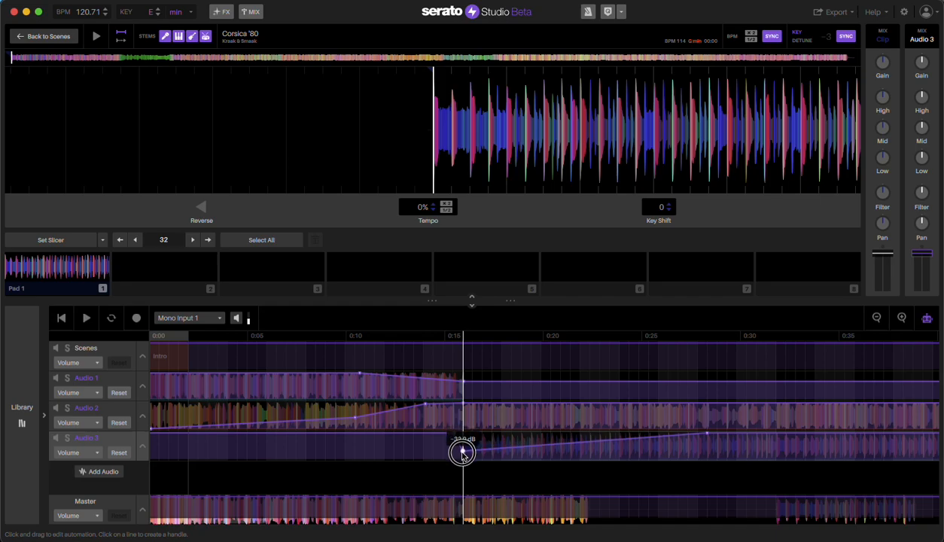
pyautogui.moveTo(463, 452); pyautogui.dragTo(661, 404)
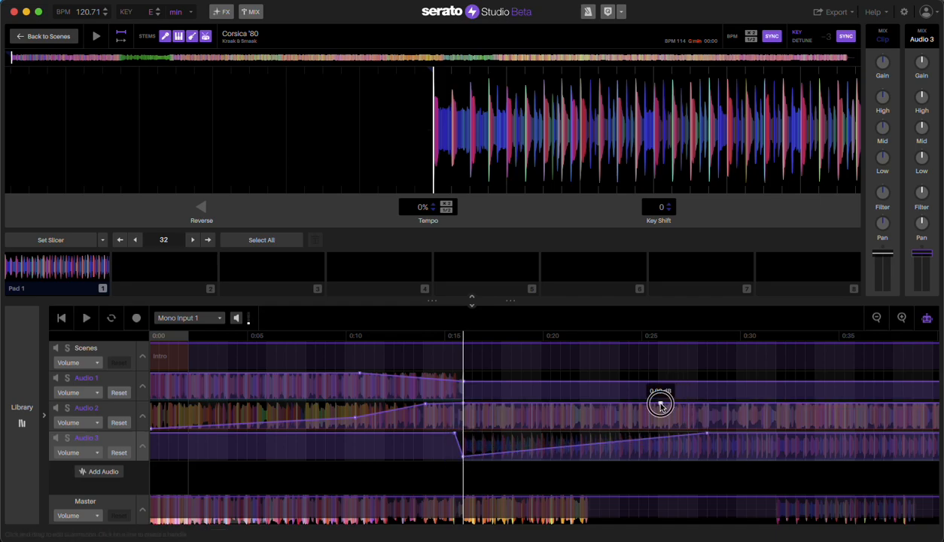
pyautogui.moveTo(661, 405); pyautogui.dragTo(723, 427)
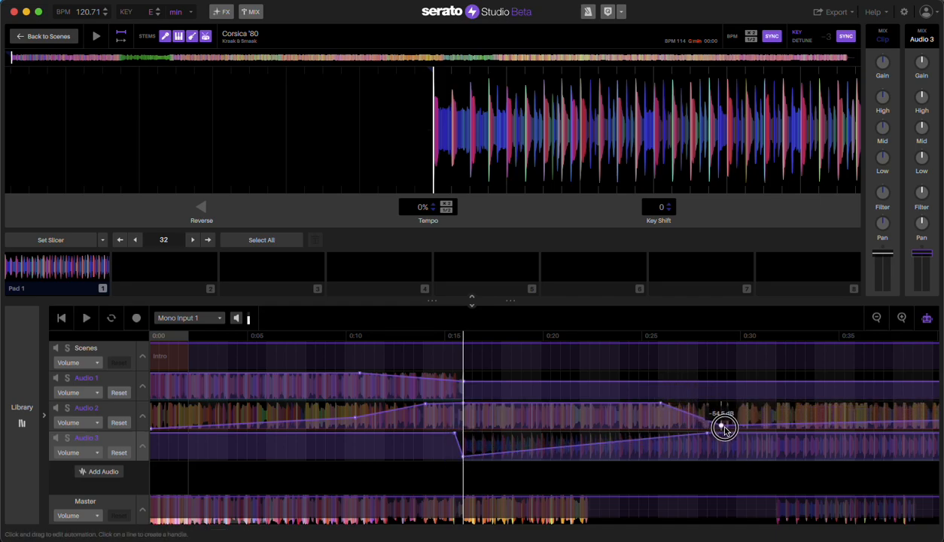
pyautogui.moveTo(724, 427); pyautogui.dragTo(728, 427)
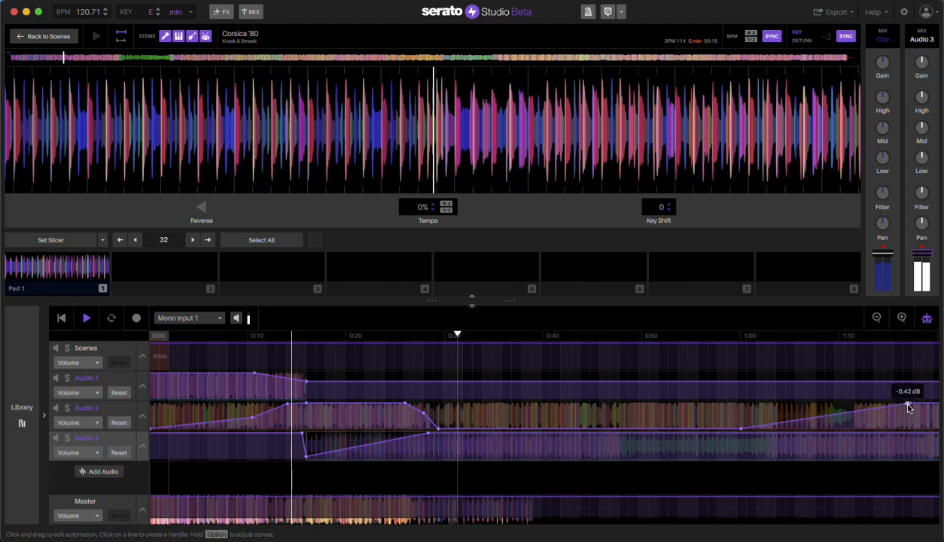
# - Turn automation mode off, leaving plain clips for Audio 1, Audio 2 and Audio 3
pyautogui.click(876, 317)
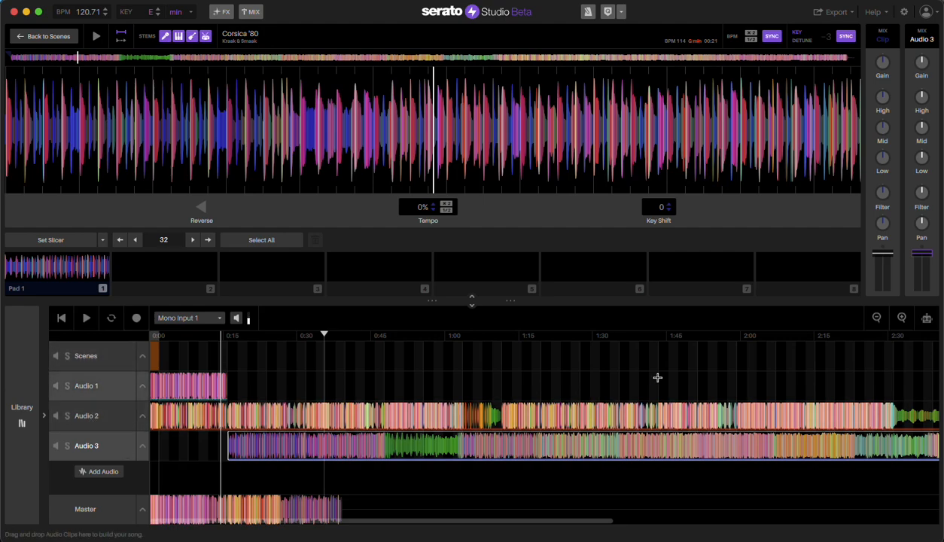
pyautogui.moveTo(927, 317)
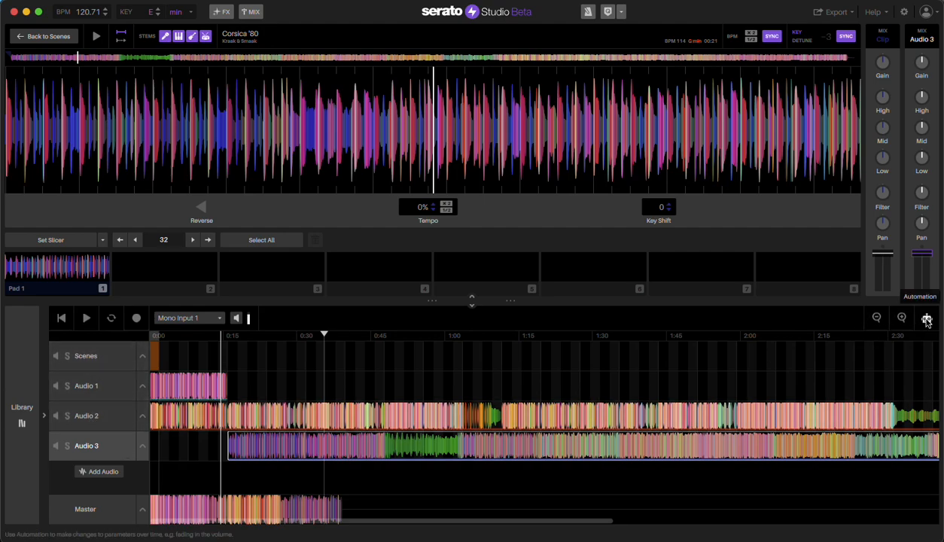
# - Turn automation back on with Audio 1's lane set to Mixer > Volume to review the crossfades
pyautogui.click(927, 318)
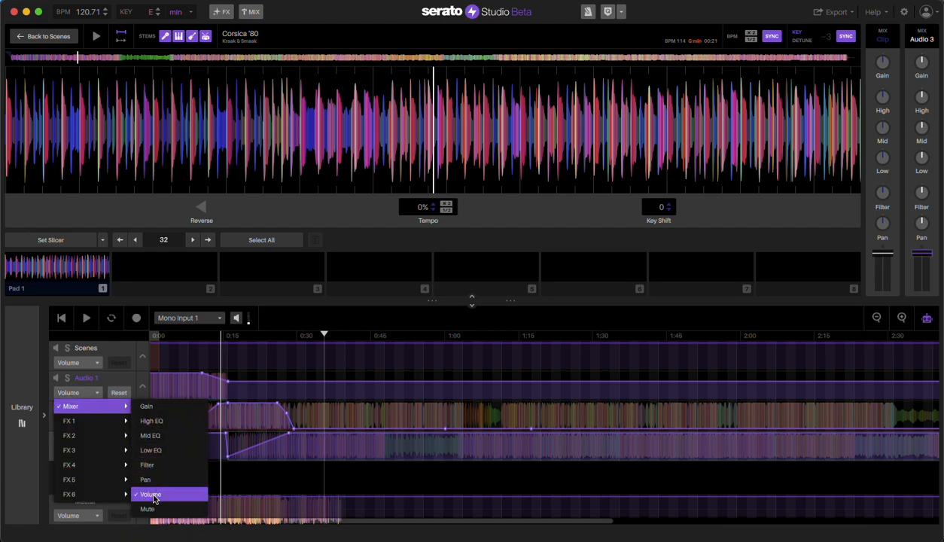
pyautogui.click(150, 494)
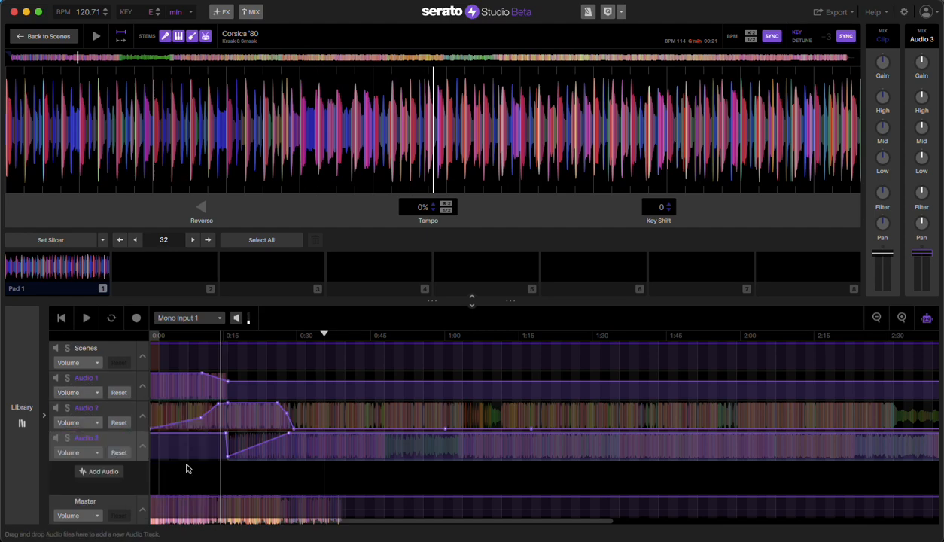